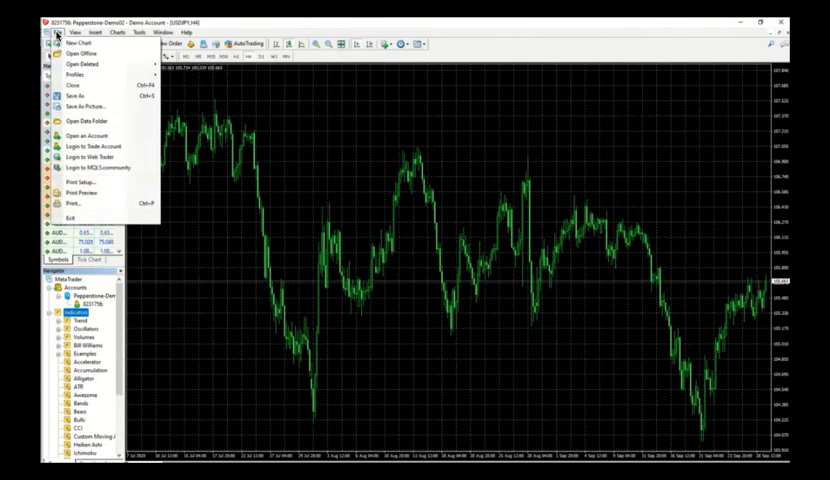
mouse_move(90, 120)
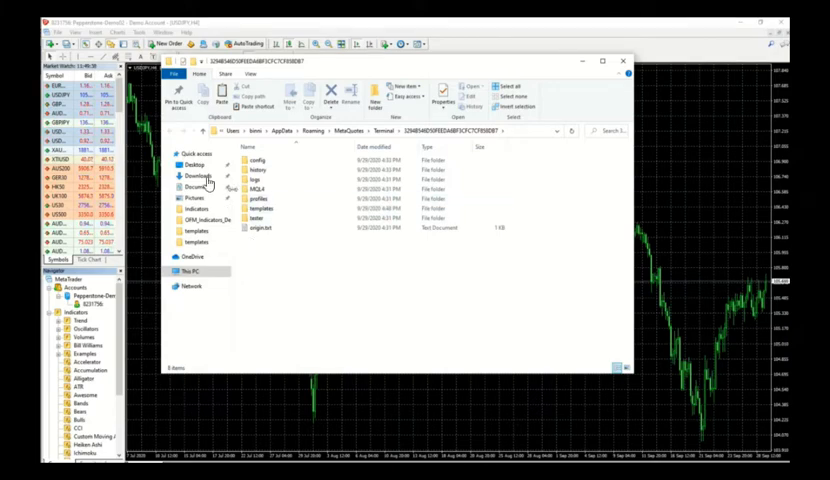
Navigate from the Desktop into the downloaded package's MQL4 > Indicators folder.
click(192, 176)
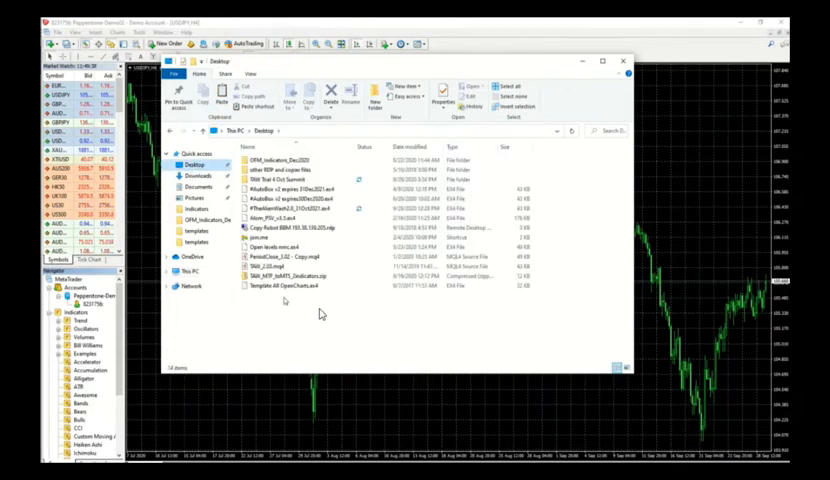
click(290, 178)
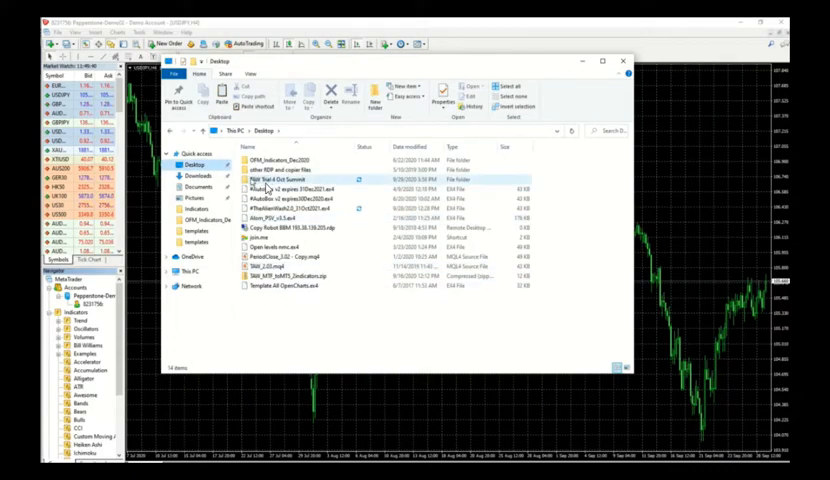
mouse_move(260, 180)
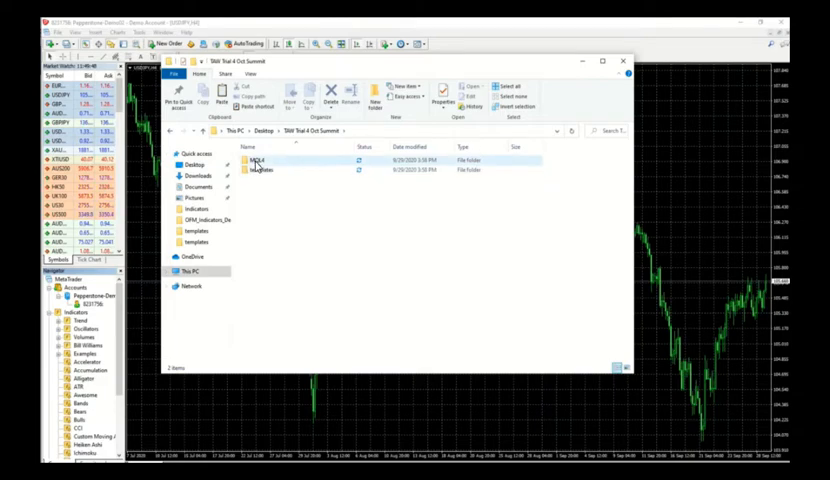
mouse_move(262, 168)
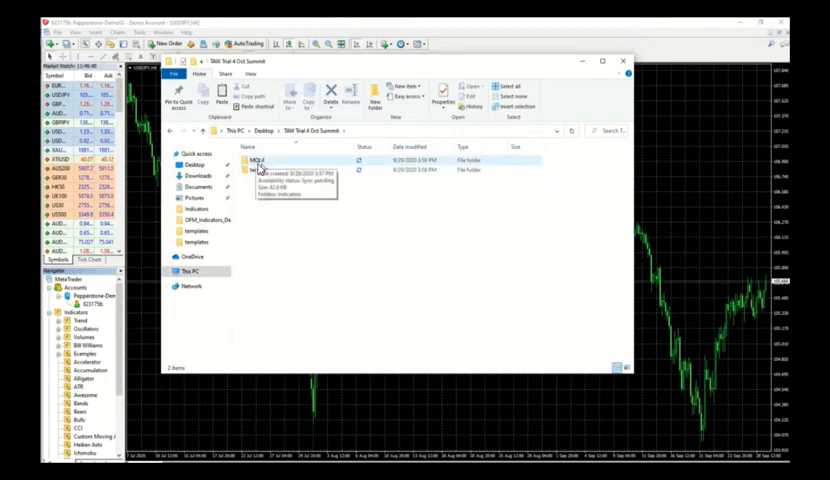
double_click(258, 160)
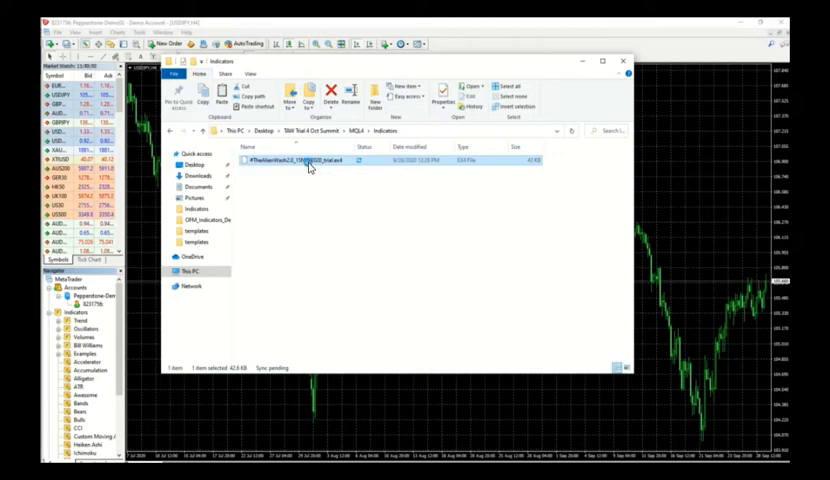
Copy the .ex4 indicator file and paste it into the data folder's MQL4 Indicators folder.
right_click(310, 160)
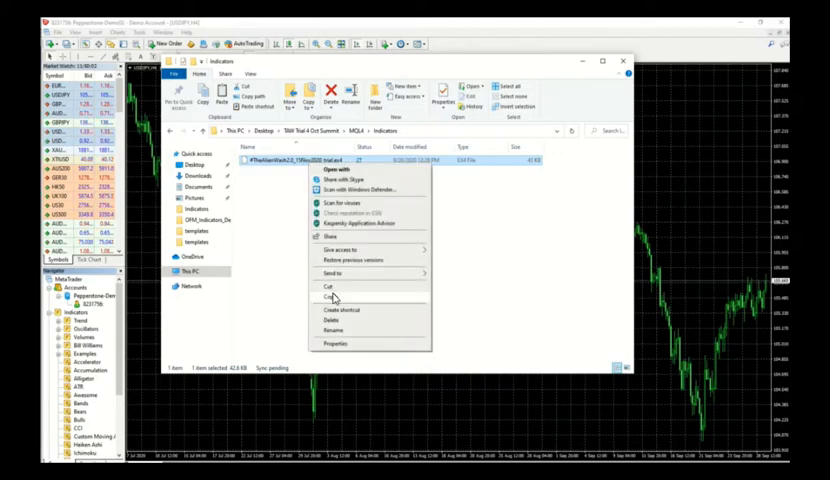
click(334, 298)
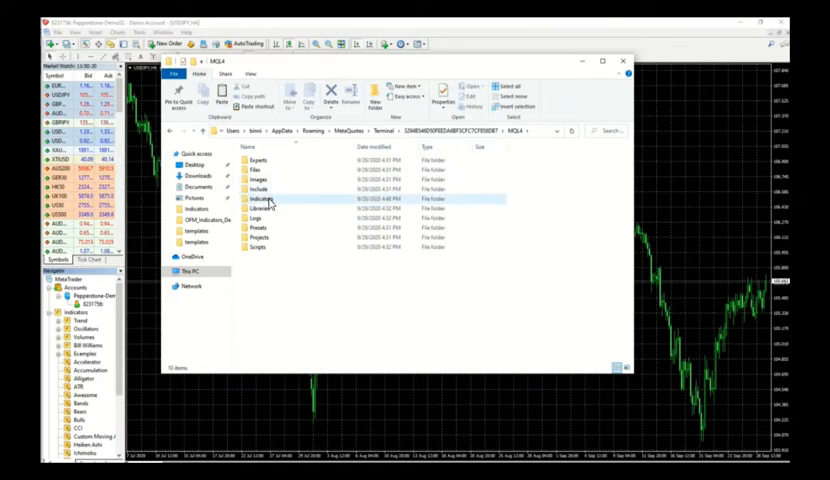
double_click(258, 198)
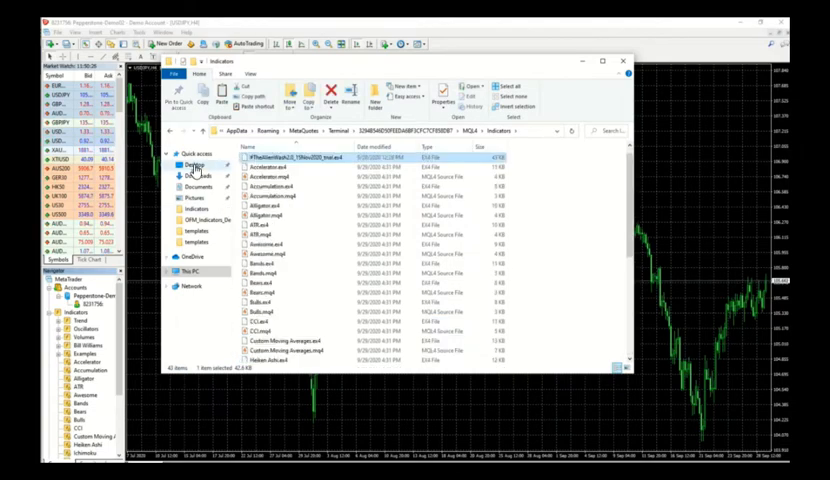
Copy the .tpl file from the package's templates folder and go up to the terminal data folder.
click(196, 164)
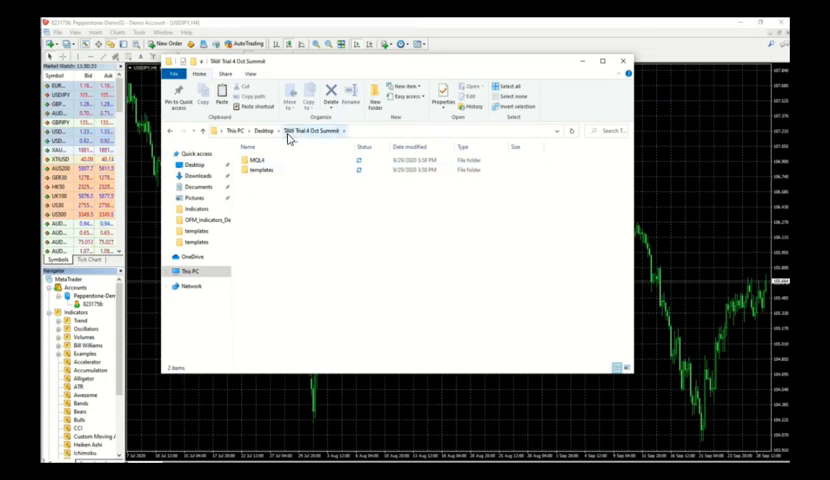
click(262, 168)
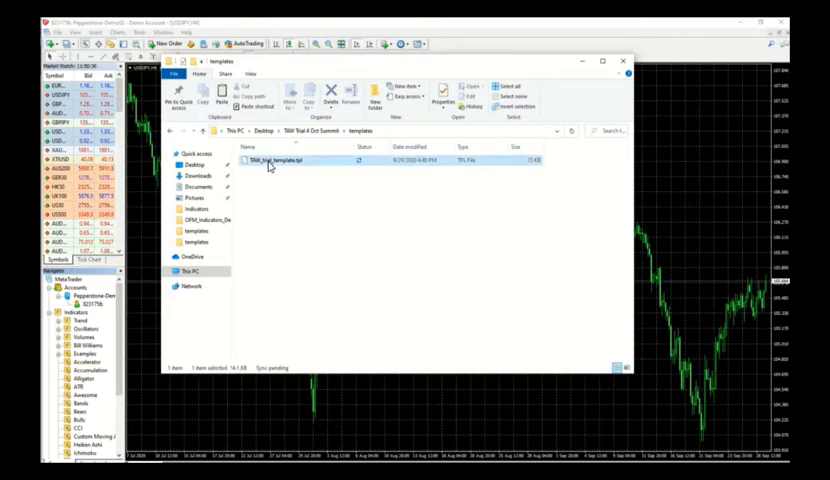
right_click(268, 160)
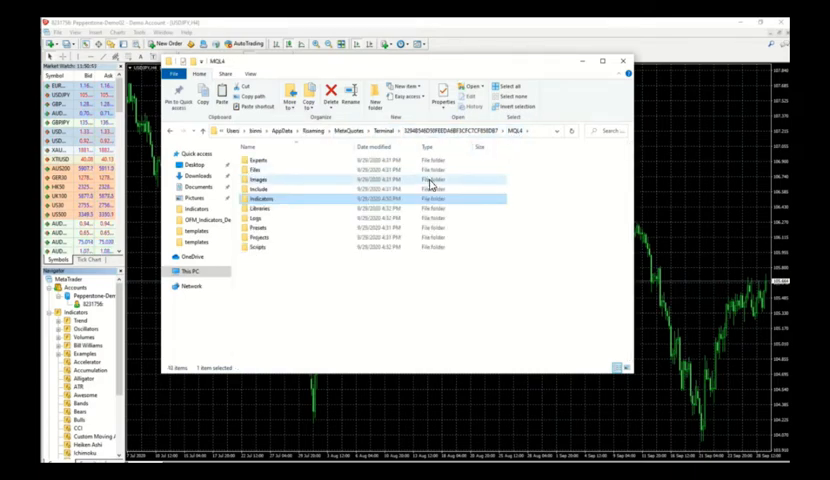
click(388, 132)
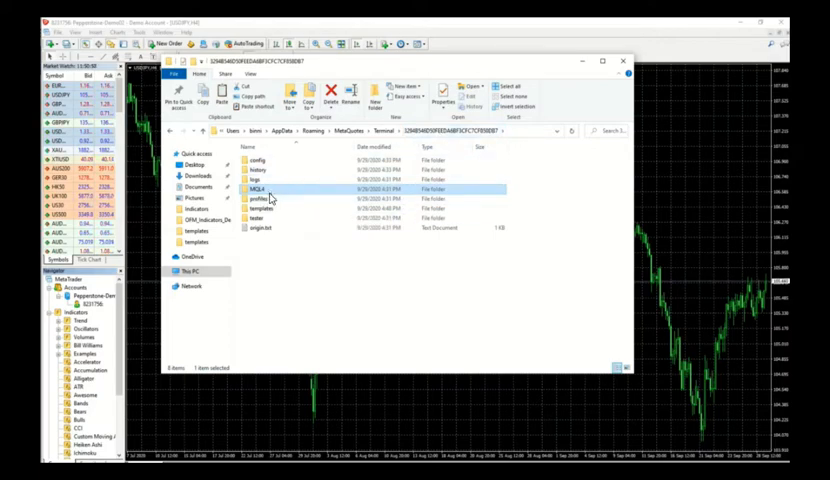
mouse_move(262, 188)
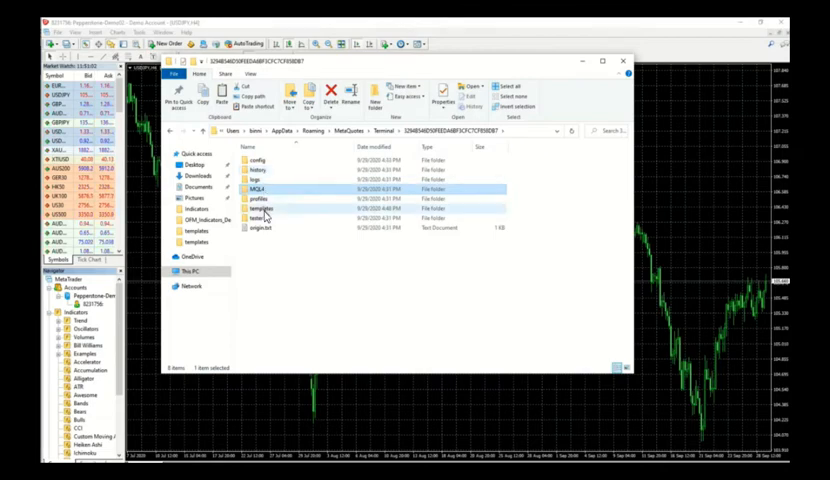
Paste the .tpl file into MetaTrader 4's templates folder and close File Explorer.
double_click(288, 208)
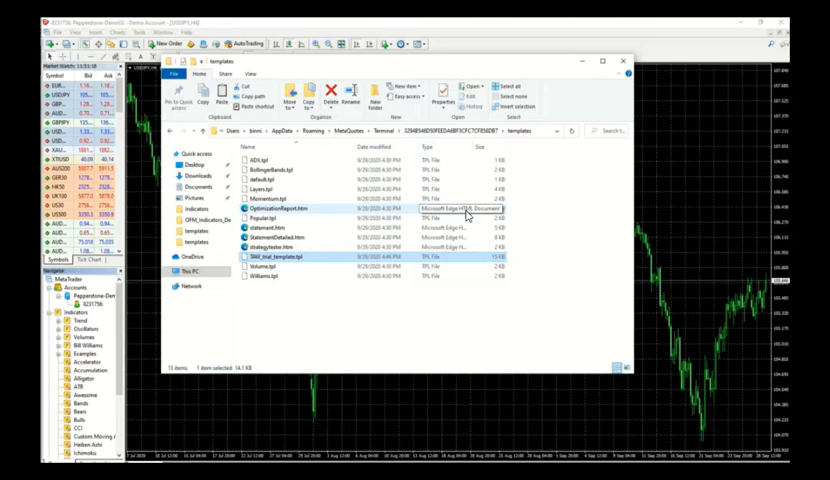
click(622, 60)
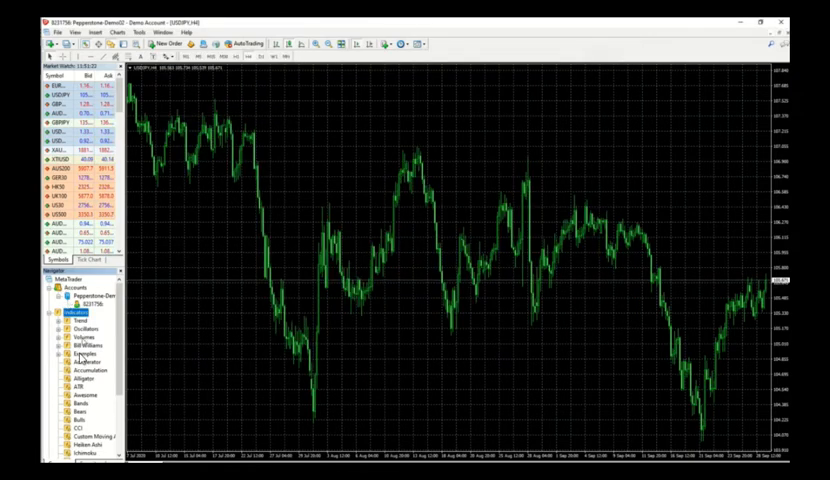
Refresh the Navigator's Indicators list and drag the new indicator onto the USDJPY chart.
right_click(60, 326)
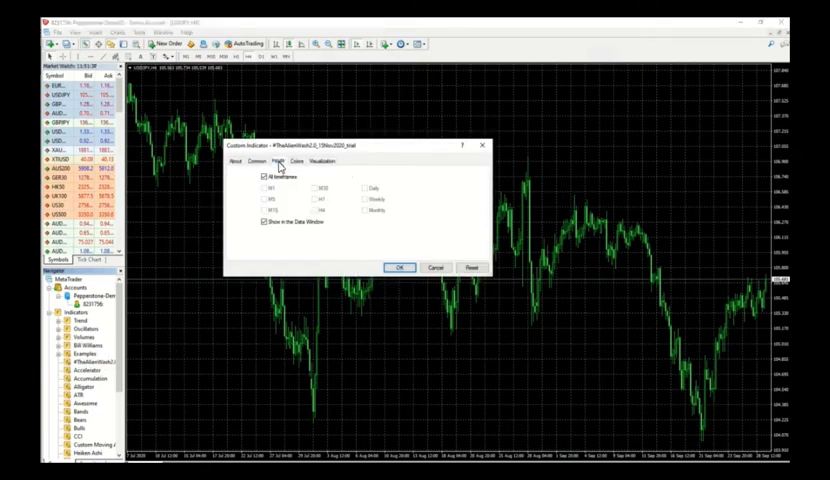
Review the Inputs and Visualization settings and confirm to plot the indicator on USDJPY.
click(286, 160)
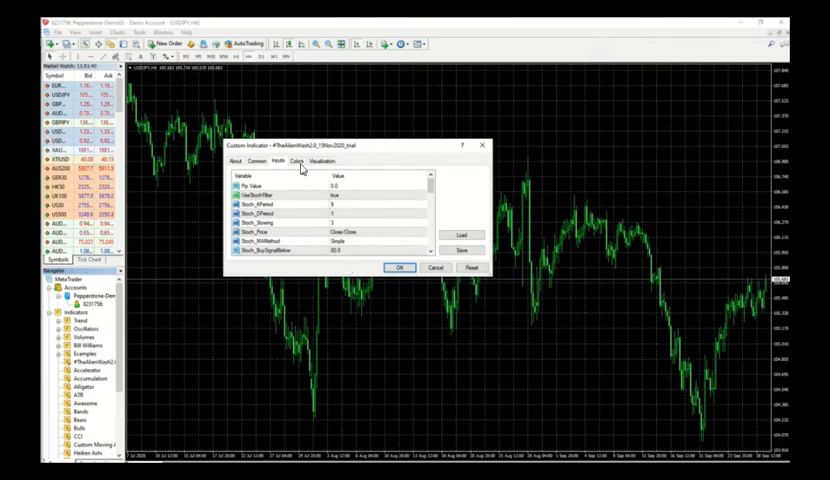
click(320, 160)
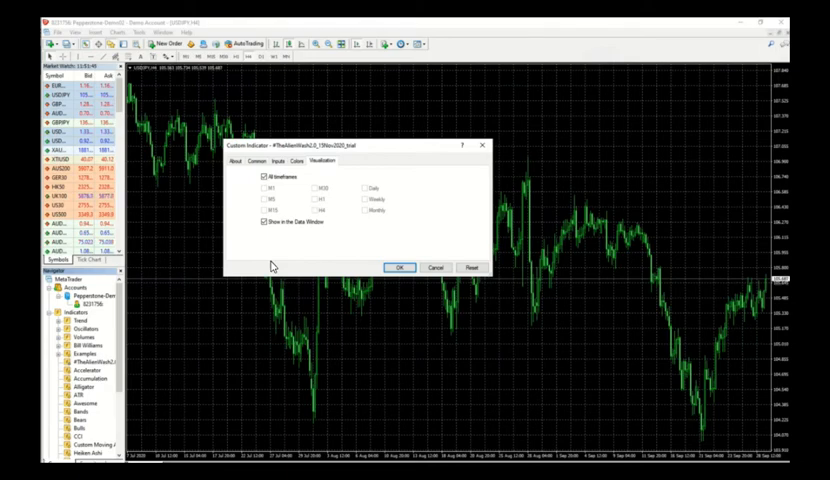
click(282, 160)
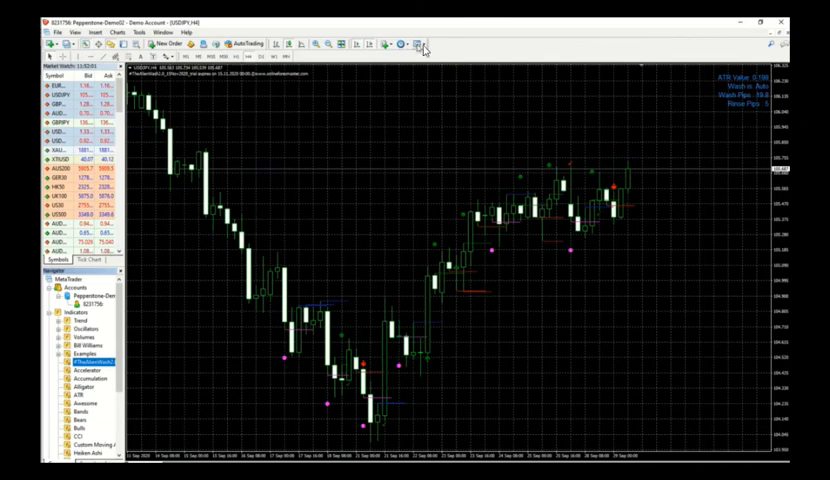
Apply the TOR template to the USDJPY chart and switch to another timeframe.
click(420, 42)
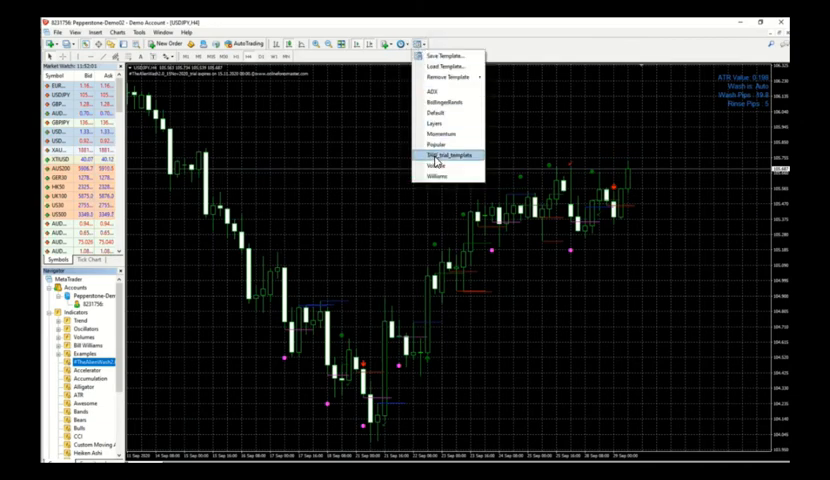
click(440, 156)
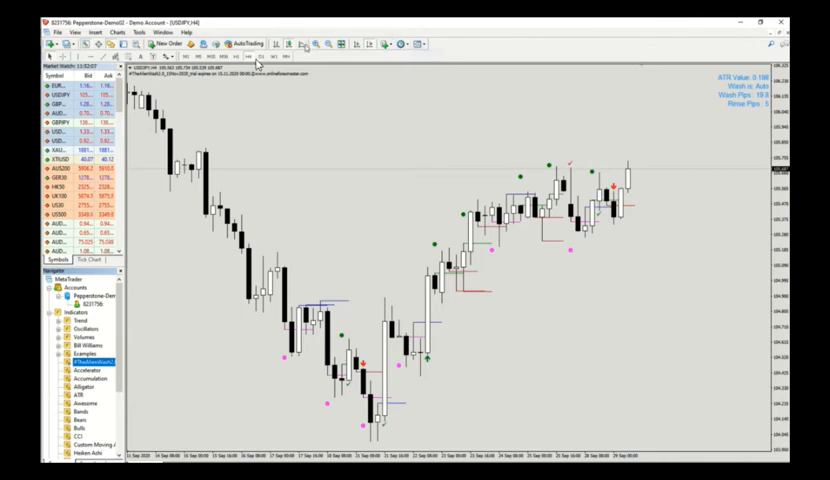
click(286, 56)
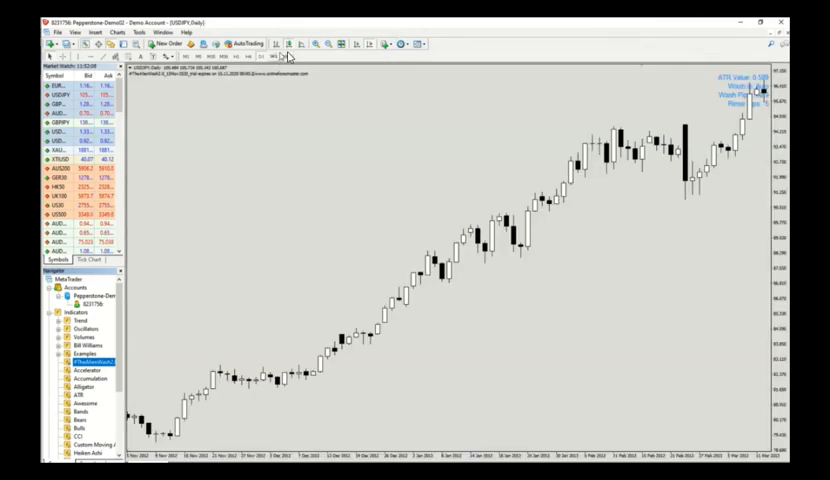